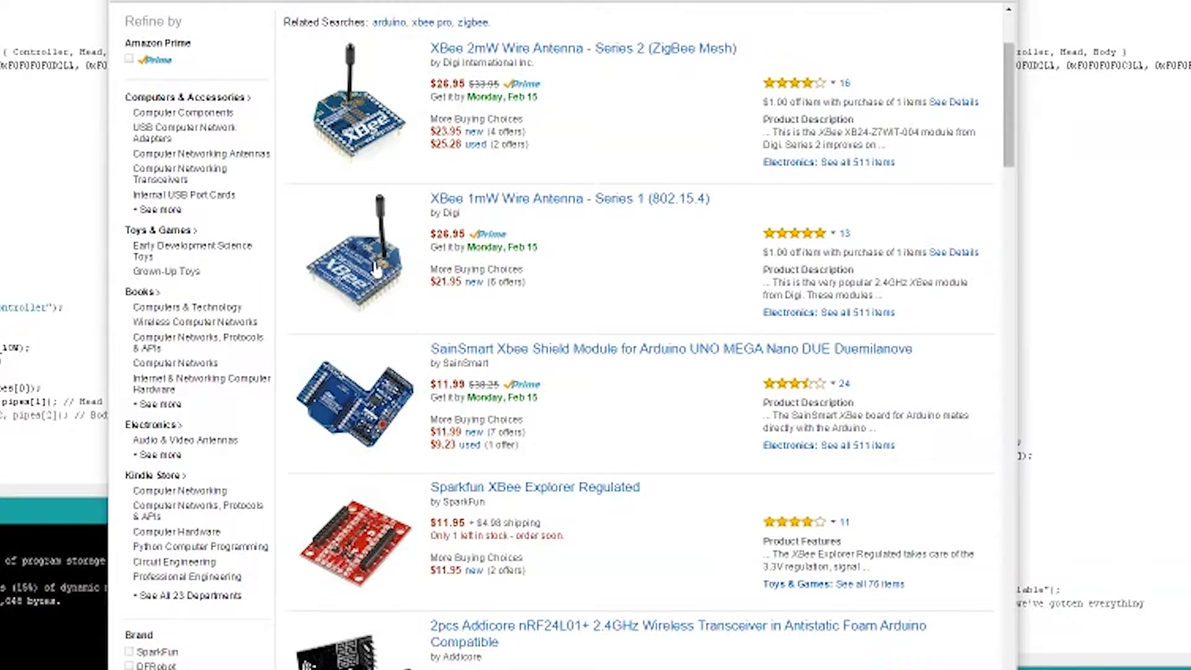
{"action": "mouse_move", "coordinate": [383, 338]}
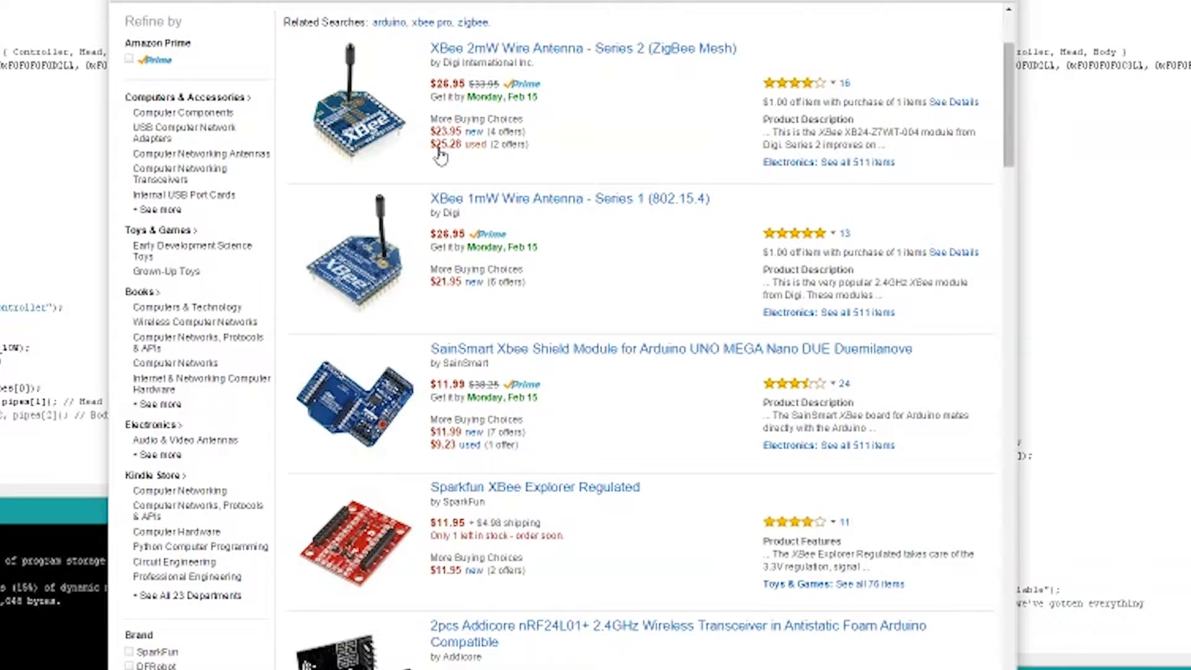
{"action": "mouse_move", "coordinate": [405, 136]}
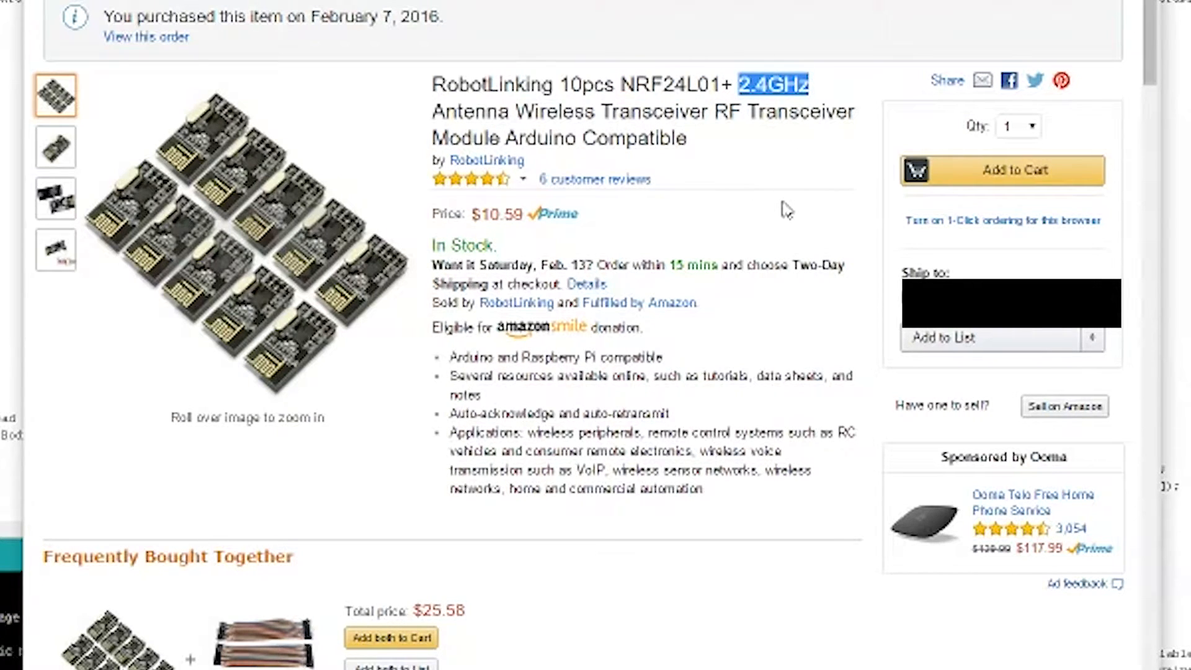
{"action": "mouse_move", "coordinate": [554, 236]}
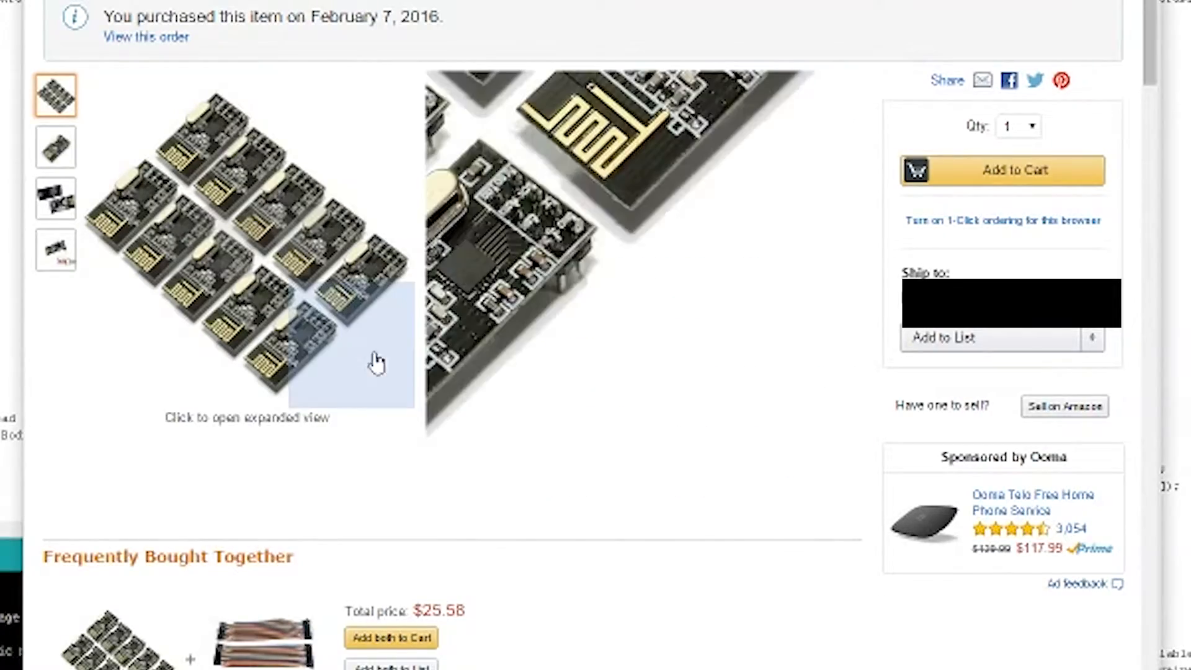
{"action": "mouse_move", "coordinate": [372, 293]}
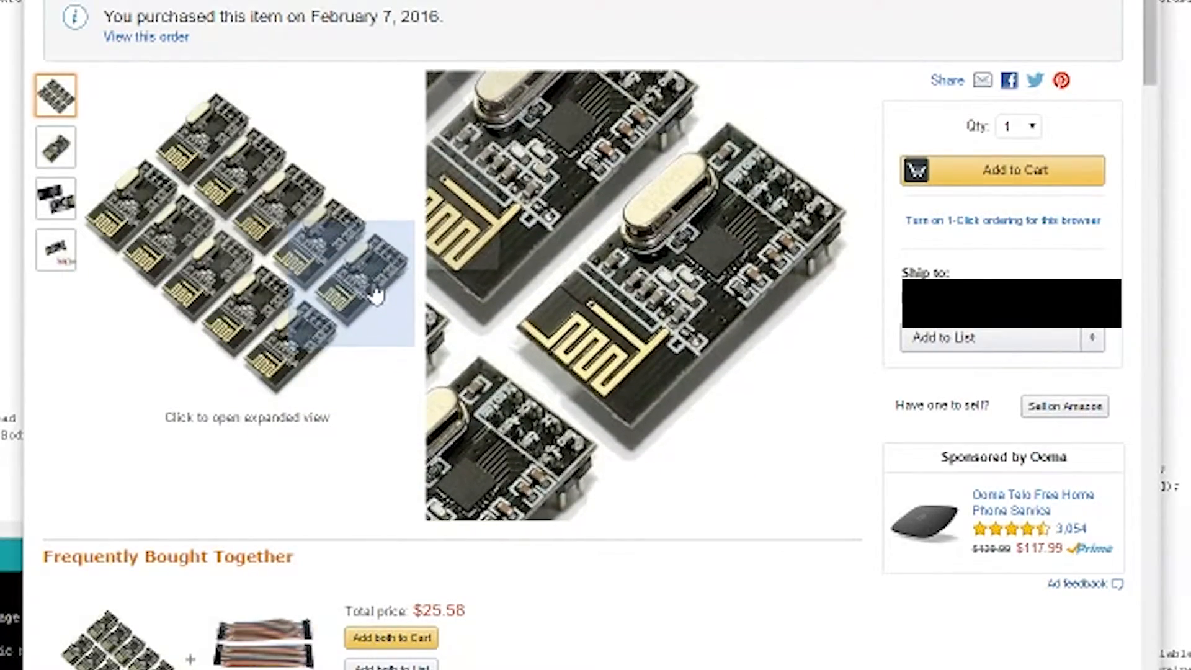
{"action": "mouse_move", "coordinate": [289, 279]}
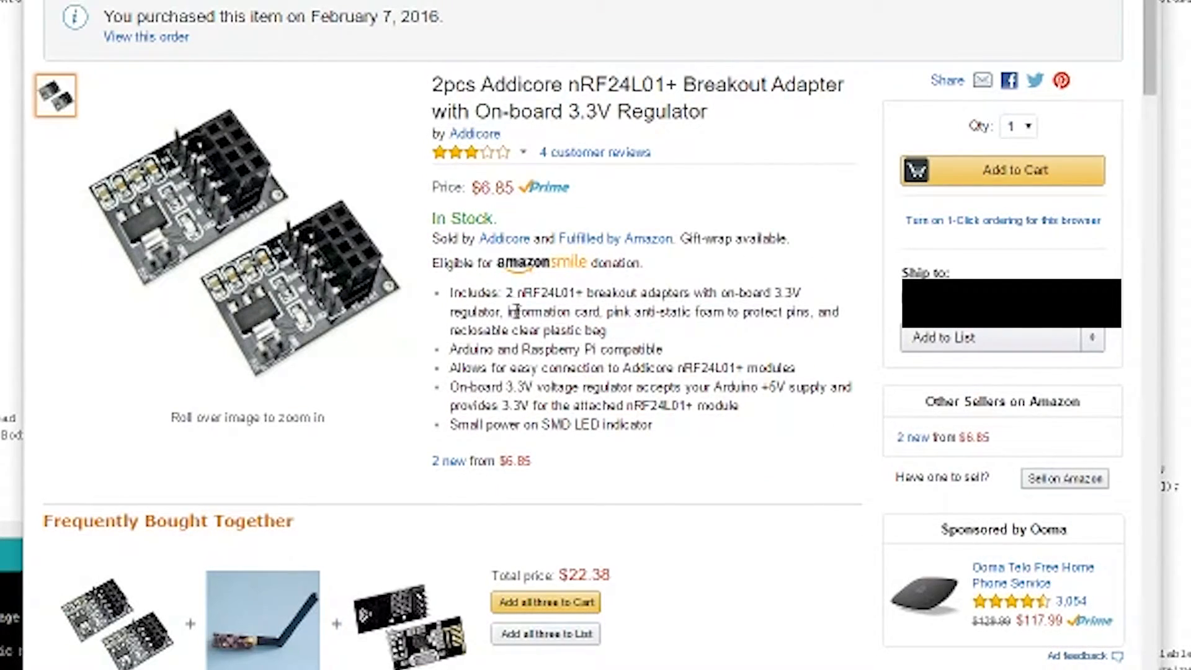
{"action": "mouse_move", "coordinate": [319, 273]}
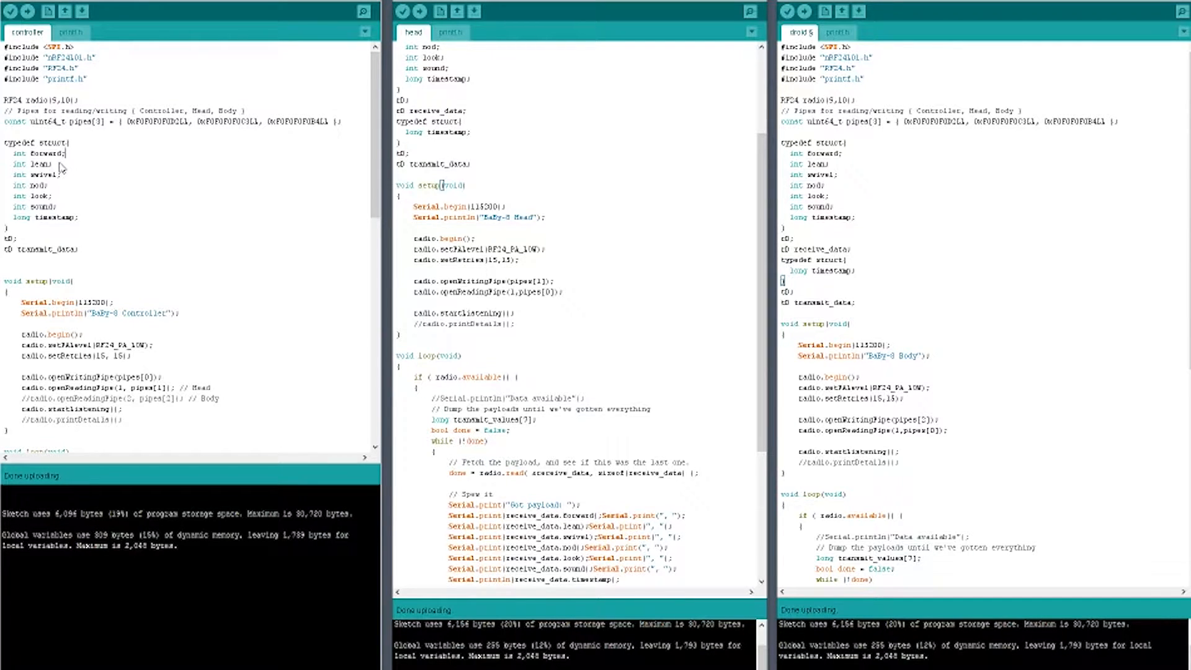
- Highlight the controller struct's fields, including nod, then transmit_data being sent in loop()
{"action": "double_click", "coordinate": [43, 154]}
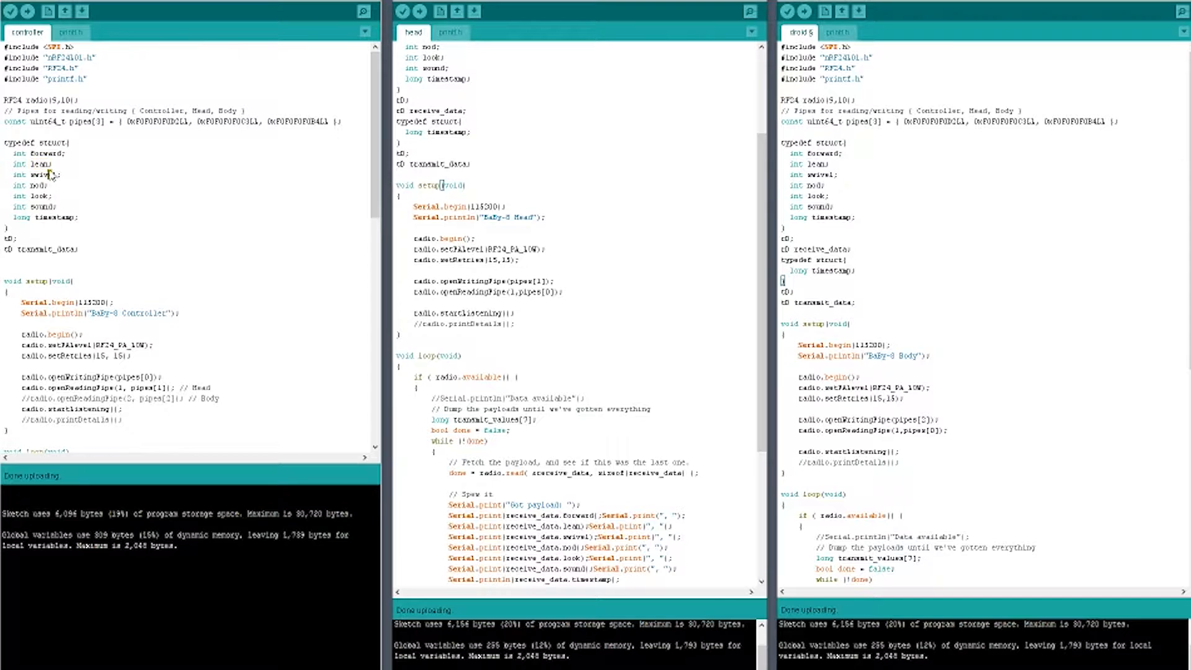
{"action": "double_click", "coordinate": [36, 185]}
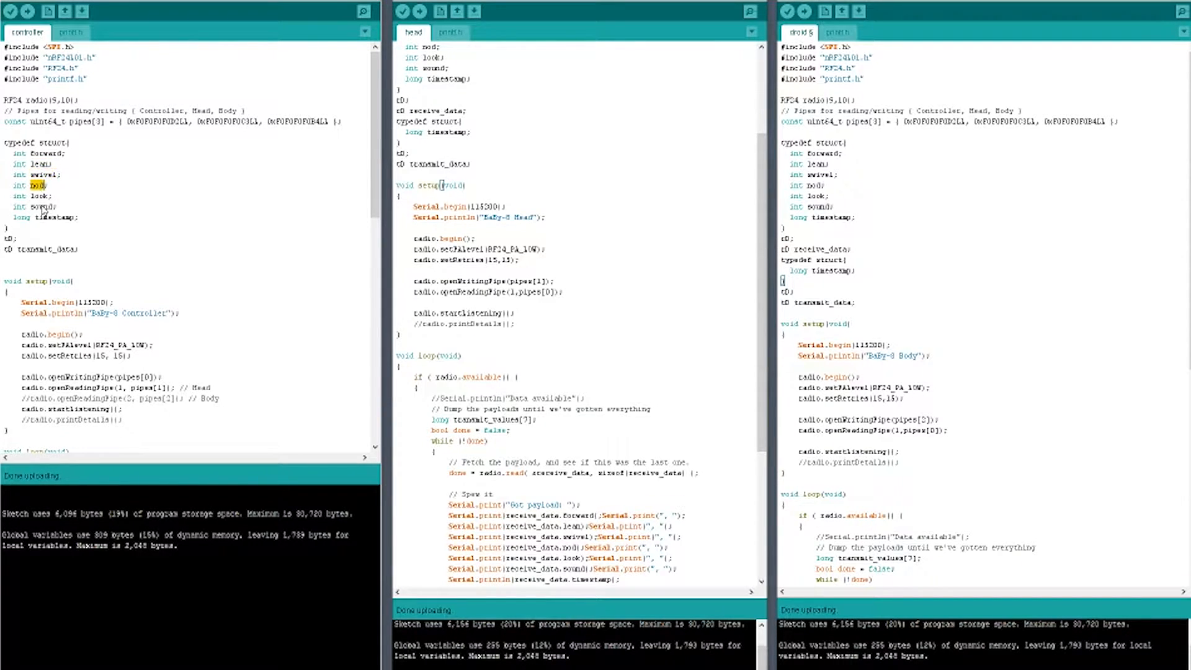
{"action": "double_click", "coordinate": [38, 196]}
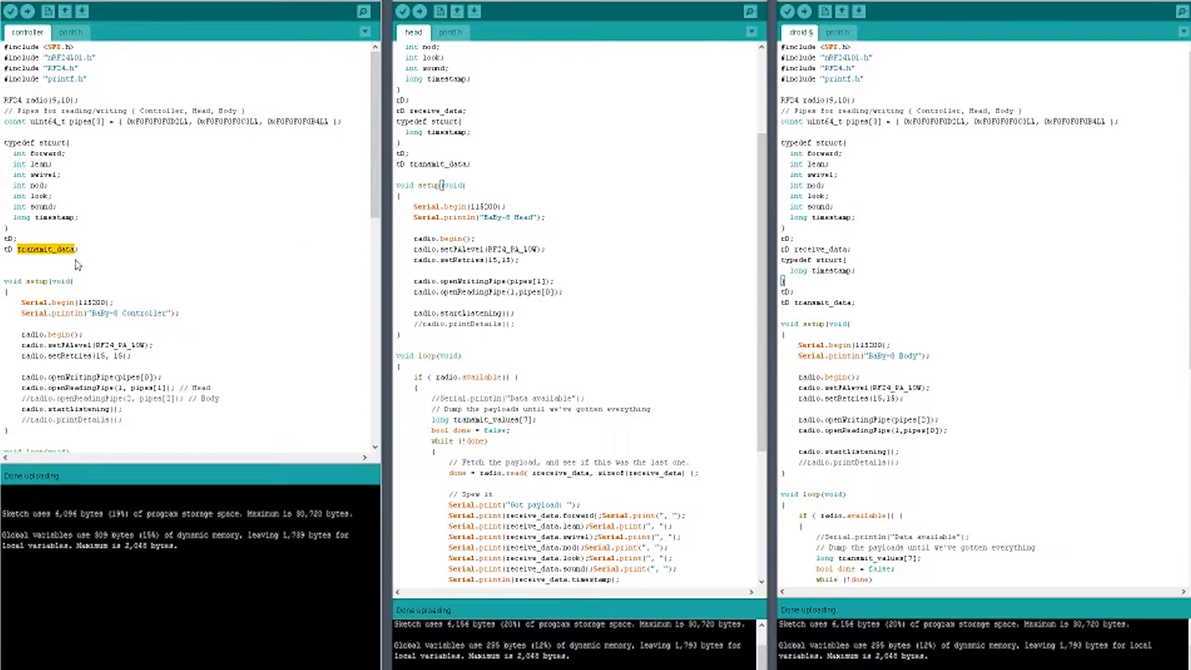
{"action": "scroll", "scroll_direction": "down", "scroll_amount": 3}
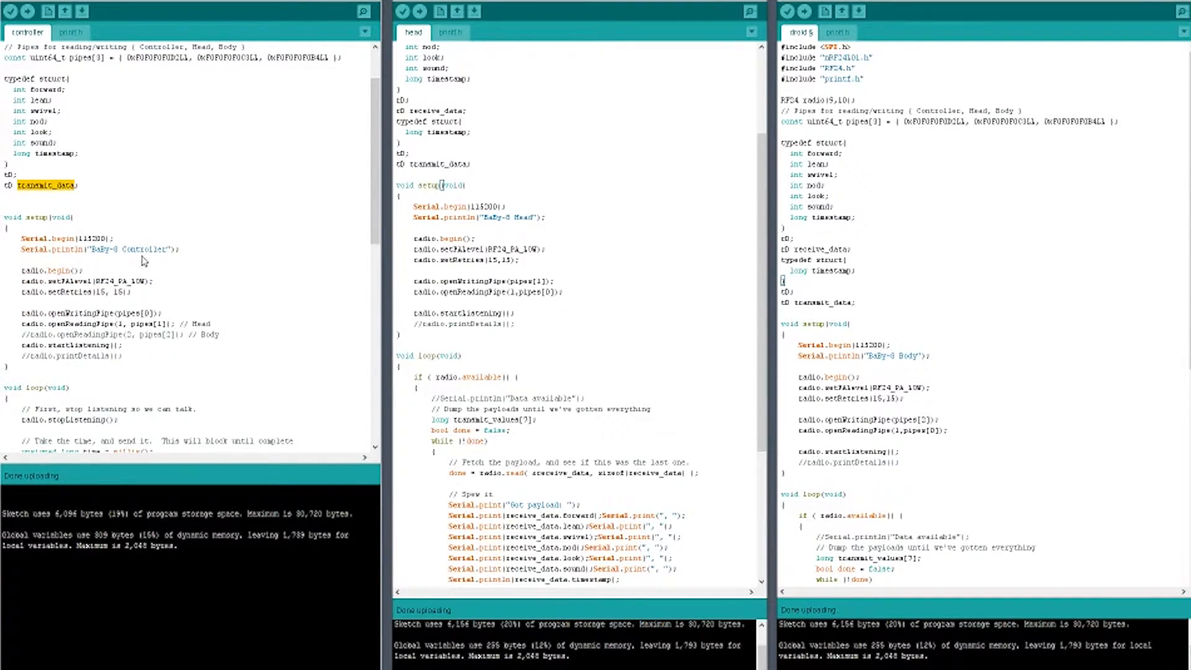
{"action": "scroll", "scroll_direction": "down", "scroll_amount": 3}
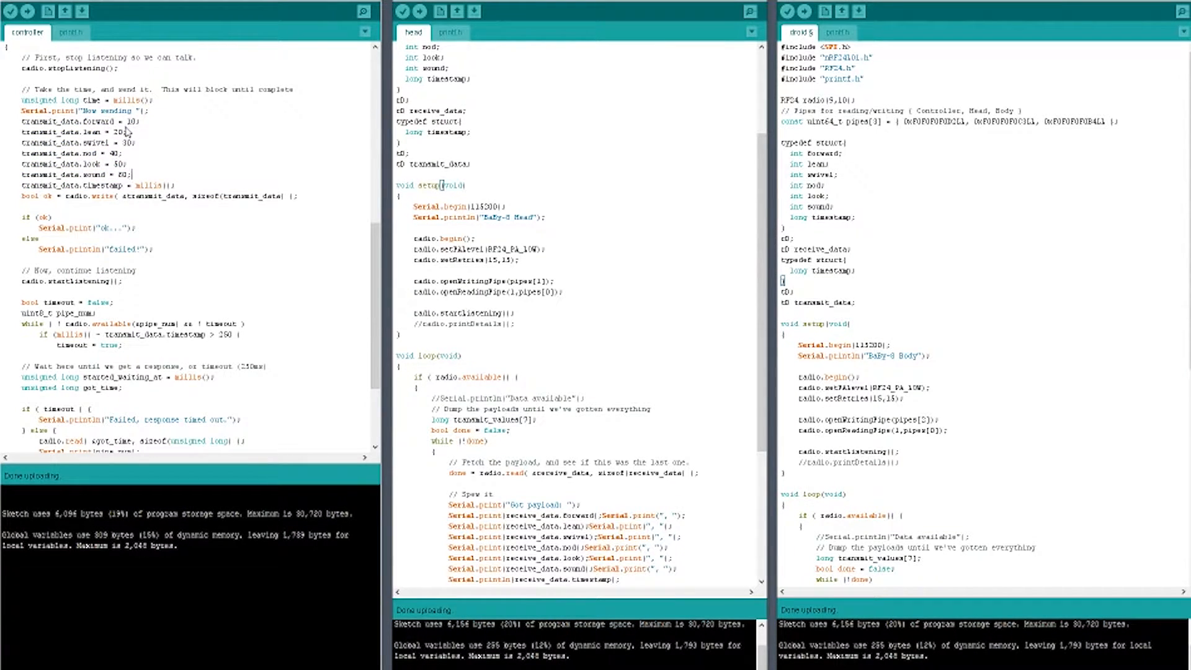
{"action": "double_click", "coordinate": [148, 185]}
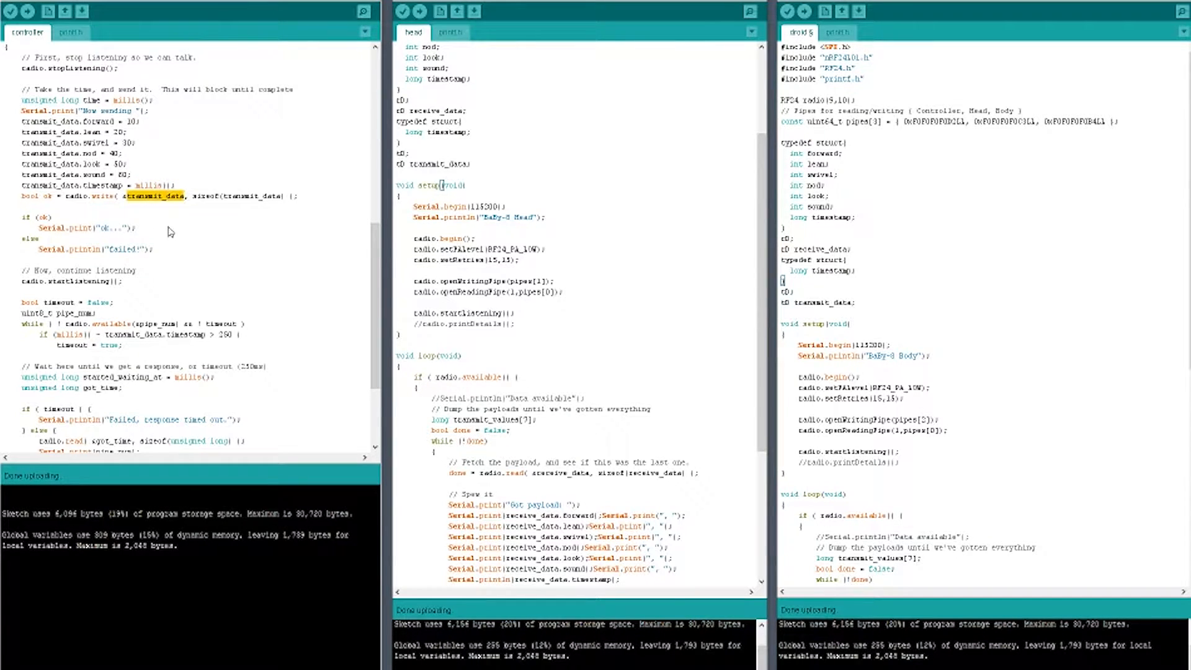
{"action": "scroll", "scroll_direction": "down", "scroll_amount": 3}
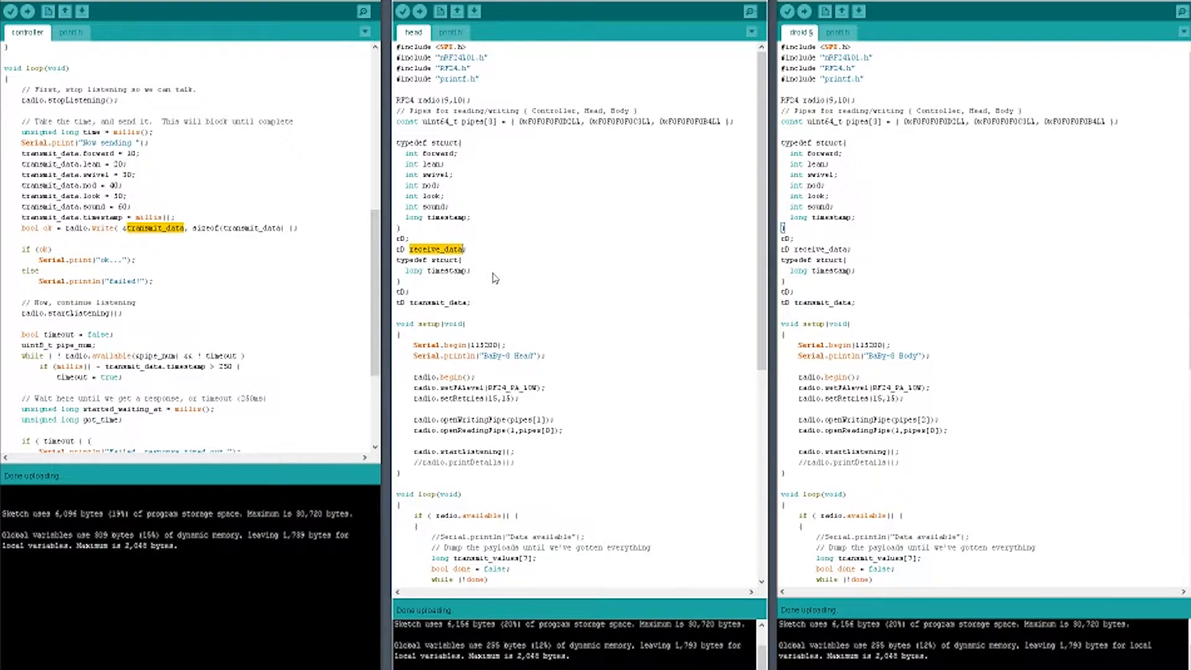
- Scroll the head sketch down to its loop() reading receive_data
{"action": "scroll", "scroll_direction": "down", "scroll_amount": 3}
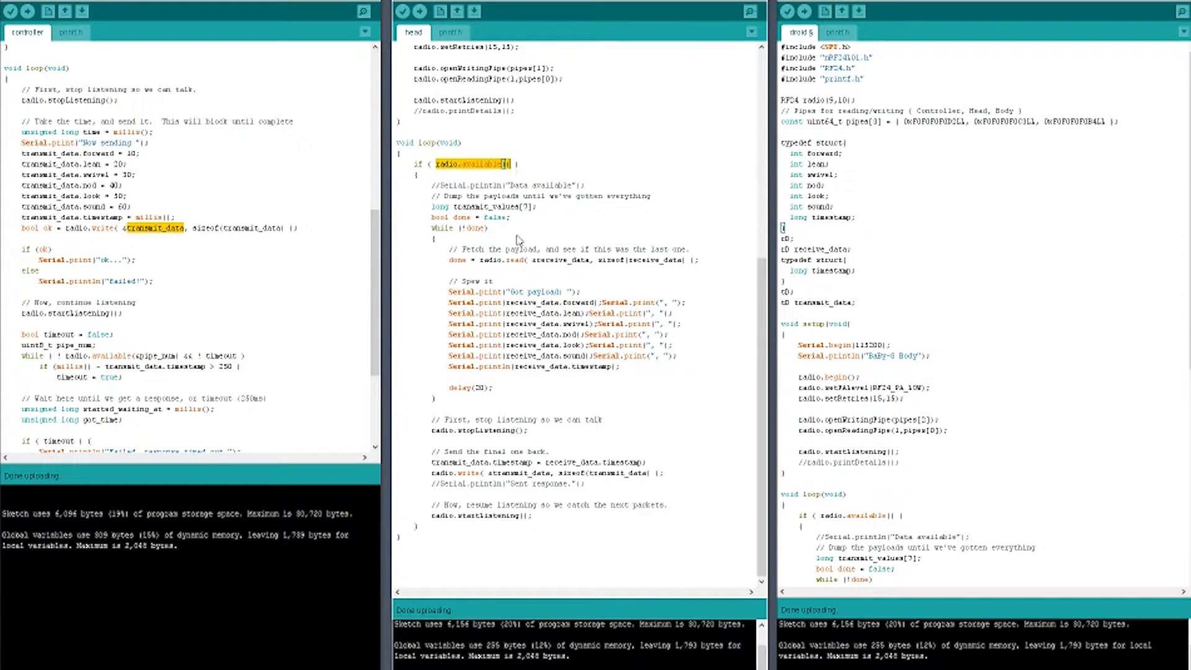
{"action": "mouse_move", "coordinate": [486, 268]}
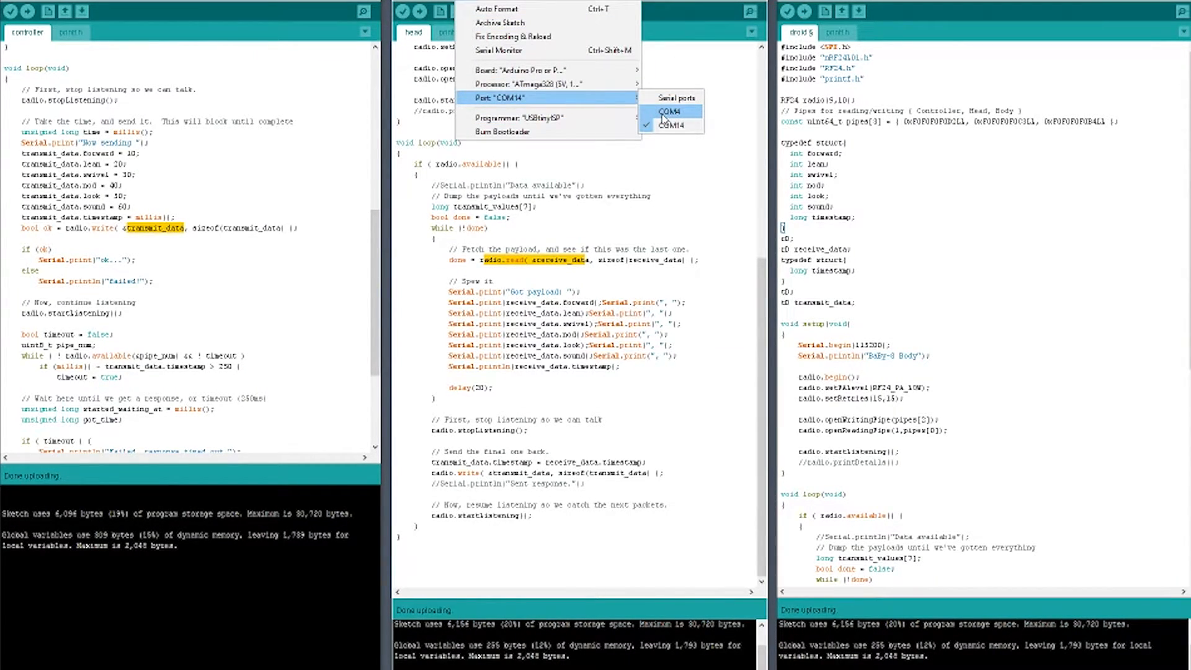
- Show the body board's COM8 serial monitor streaming payloads 10 through 60
{"action": "left_click", "coordinate": [671, 125]}
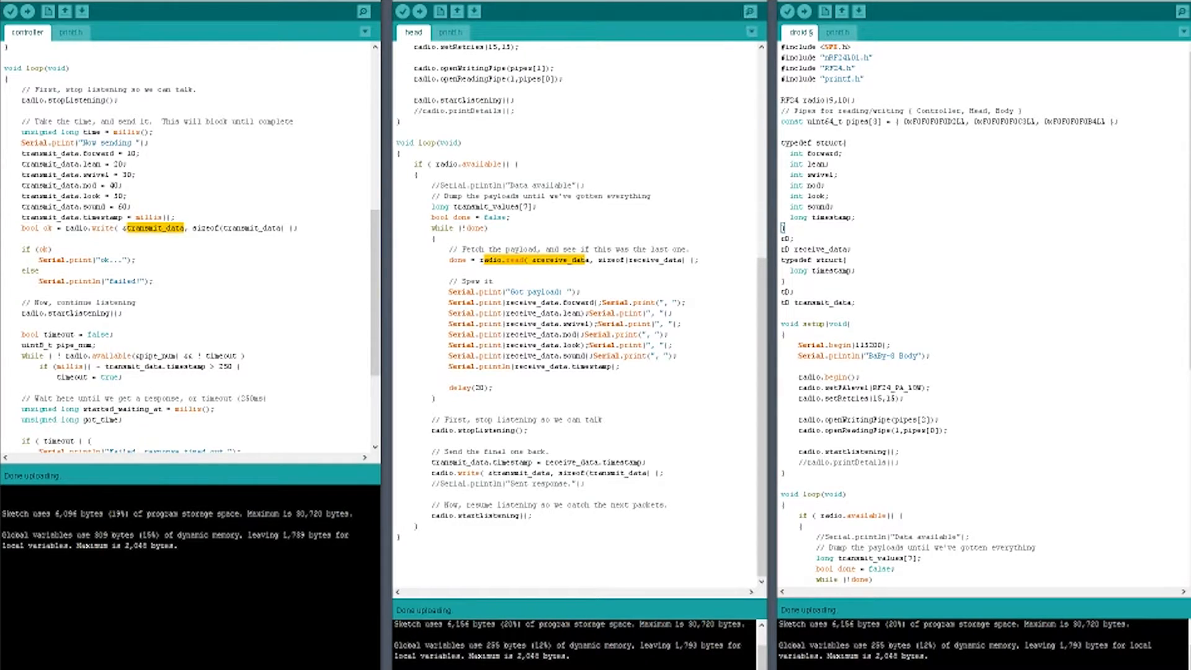
{"action": "left_click", "coordinate": [748, 11]}
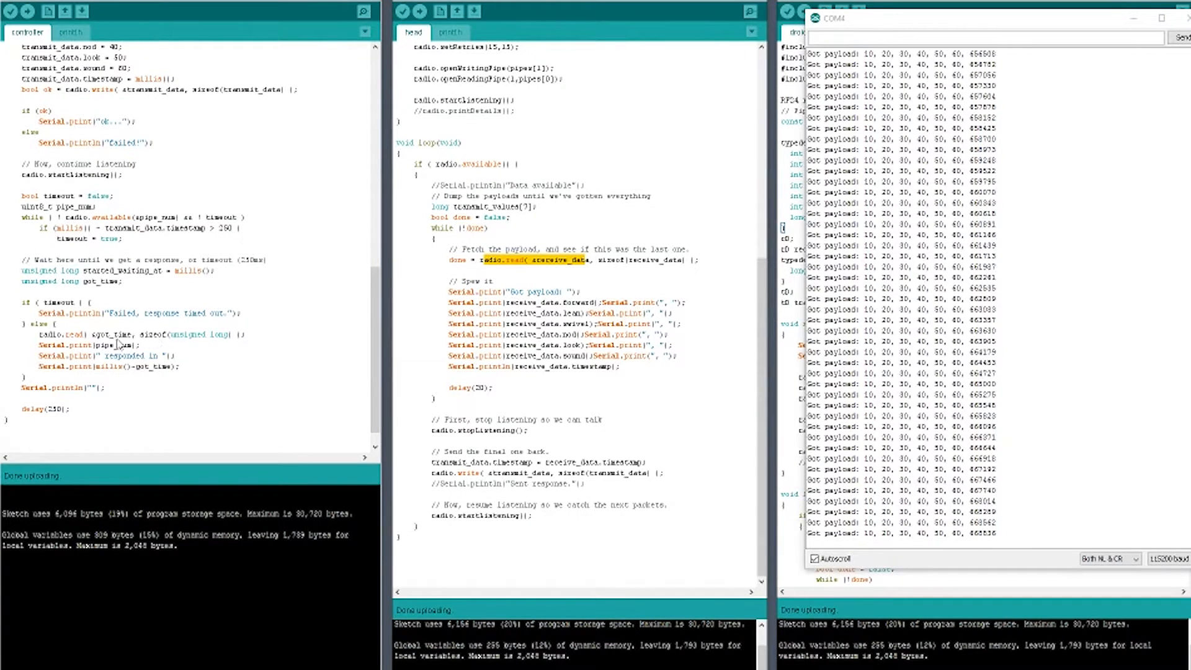
- Select a word in the controller sketch before viewing its COM14 monitor
{"action": "double_click", "coordinate": [112, 334]}
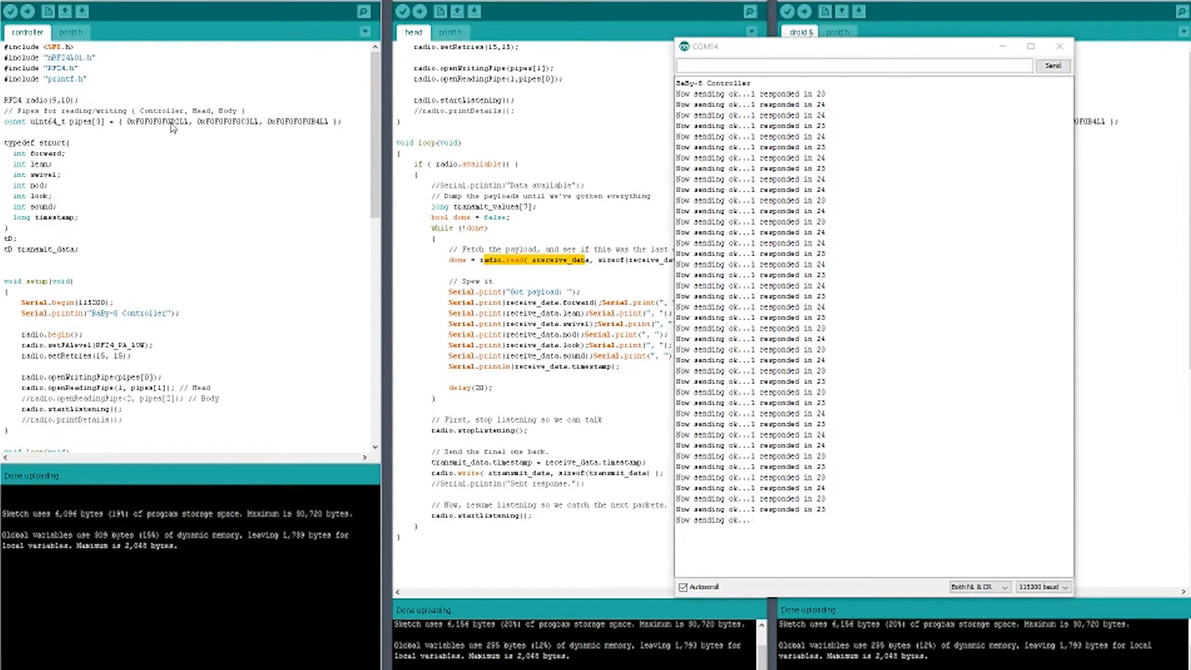
- Highlight the controller's first pipe address and the head's openWritingPipe index
{"action": "double_click", "coordinate": [158, 122]}
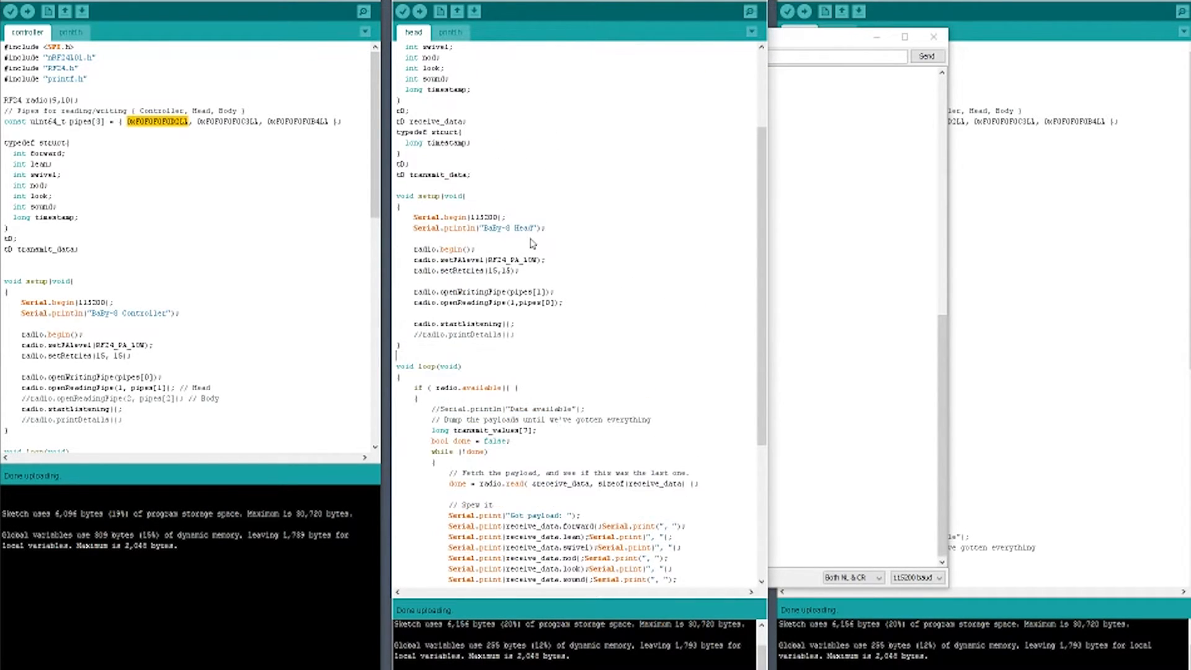
{"action": "scroll", "scroll_direction": "down", "scroll_amount": 3}
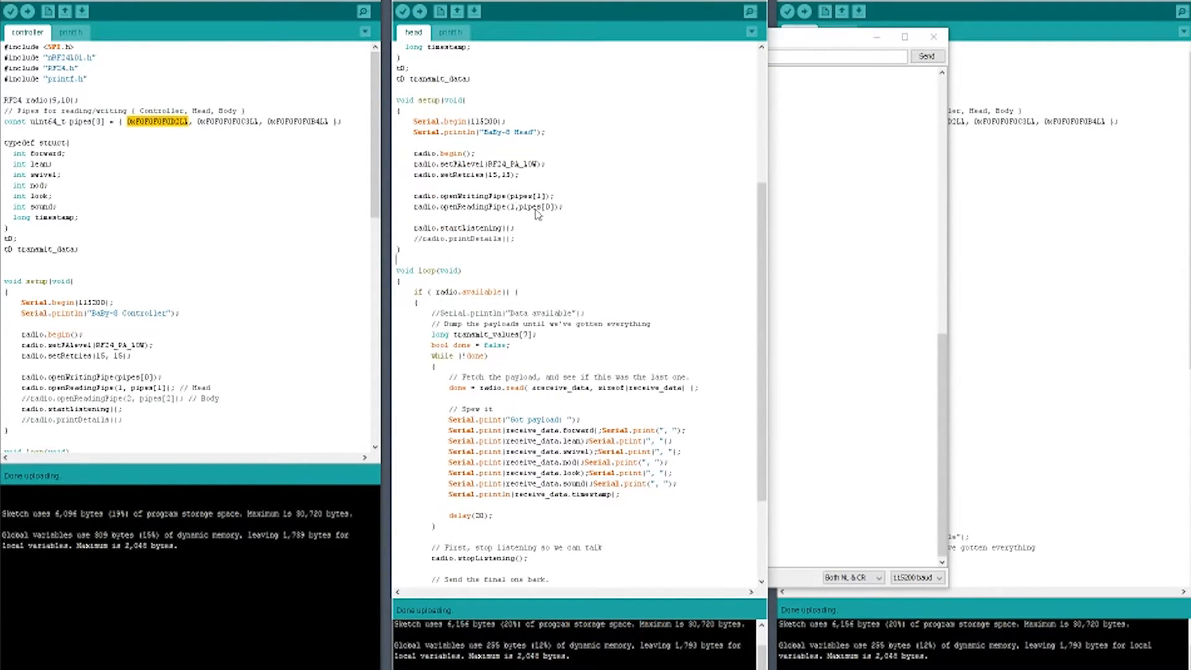
{"action": "double_click", "coordinate": [473, 207]}
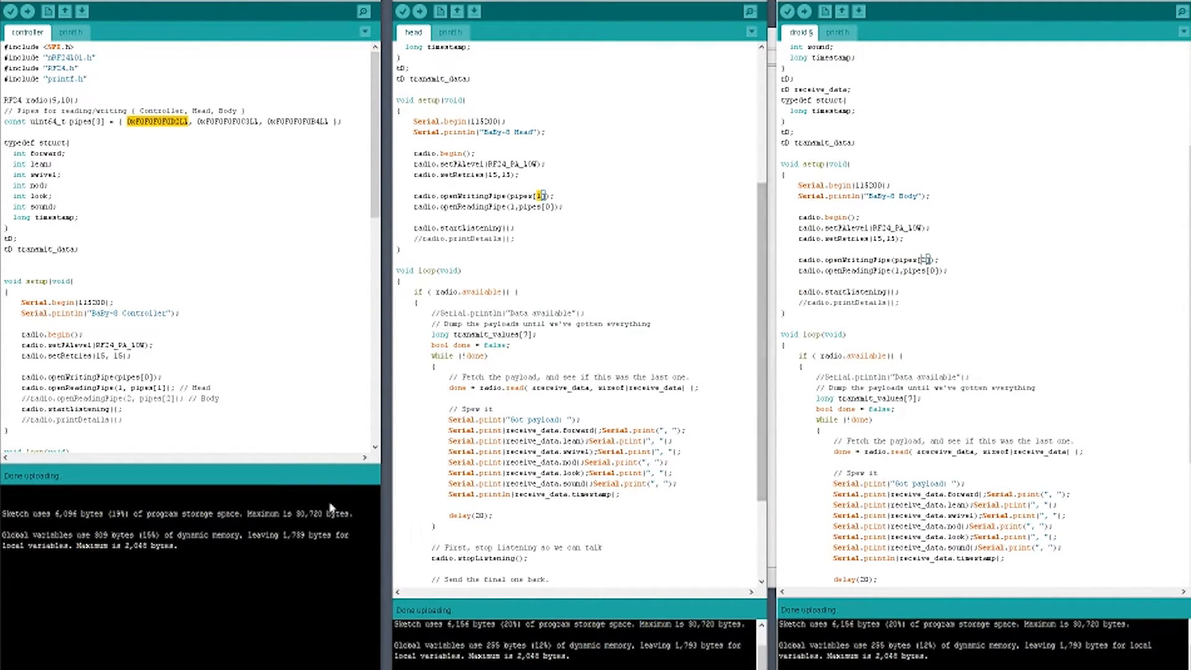
- Bring the COM14 serial monitor to the front, still answering in 23–24 ms
{"action": "left_click", "coordinate": [750, 11]}
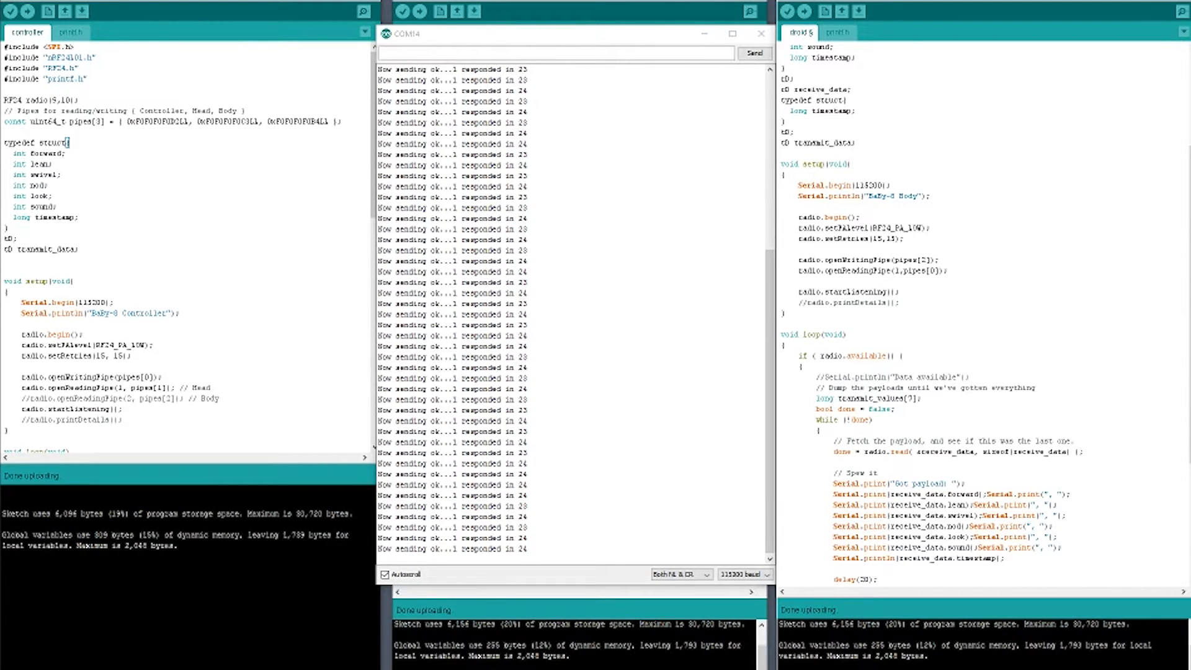
{"action": "left_click", "coordinate": [805, 11]}
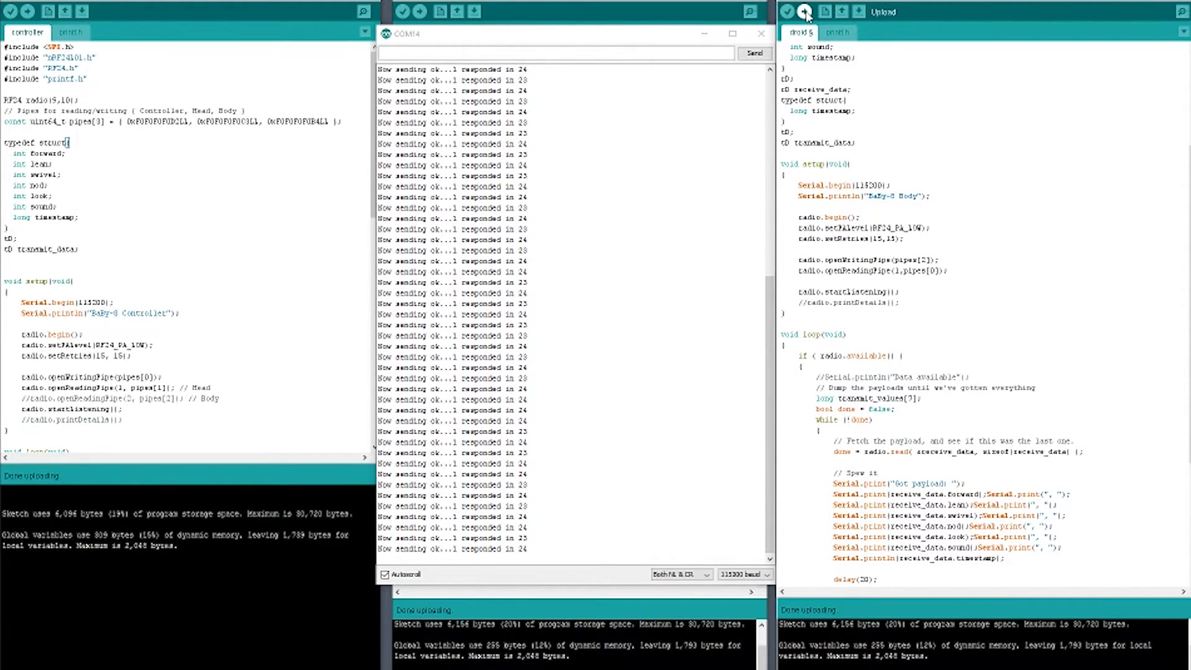
- Upload the body sketch and highlight the middle address in its pipes array
{"action": "left_click", "coordinate": [836, 12]}
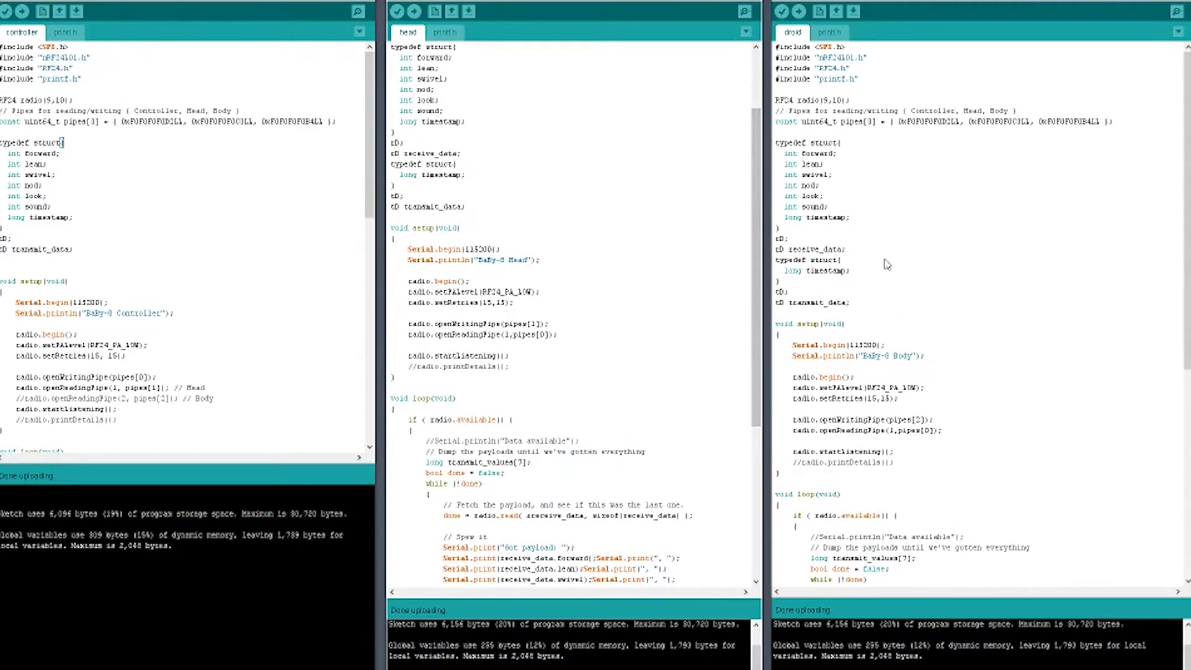
{"action": "mouse_move", "coordinate": [851, 425]}
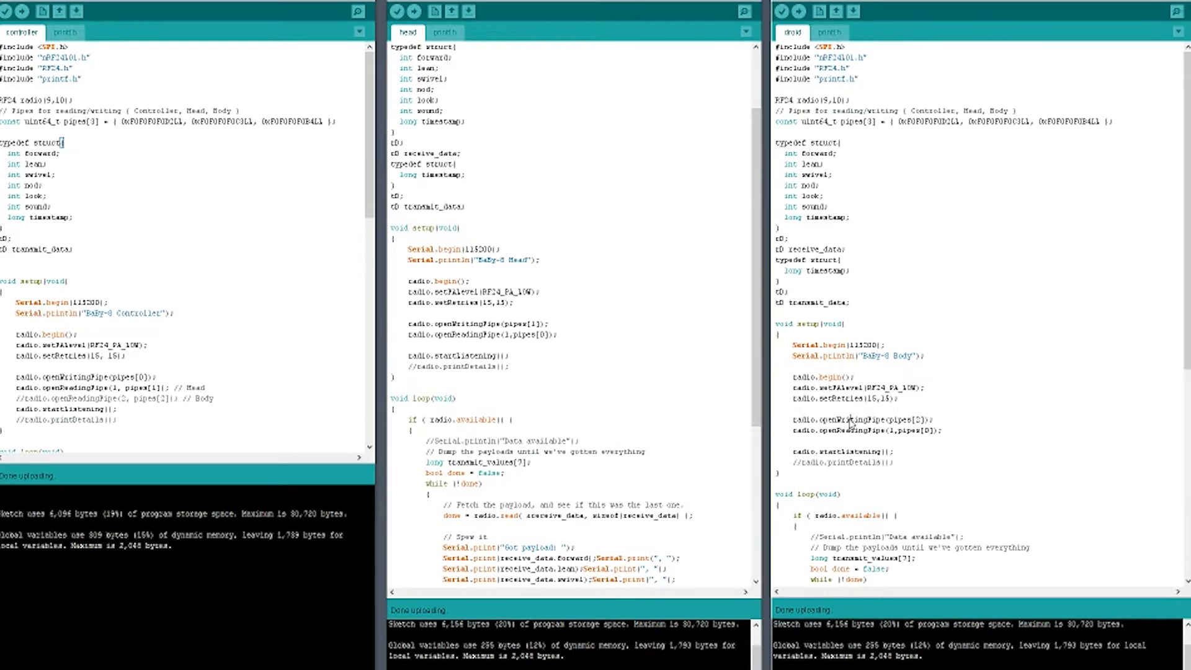
{"action": "double_click", "coordinate": [911, 420]}
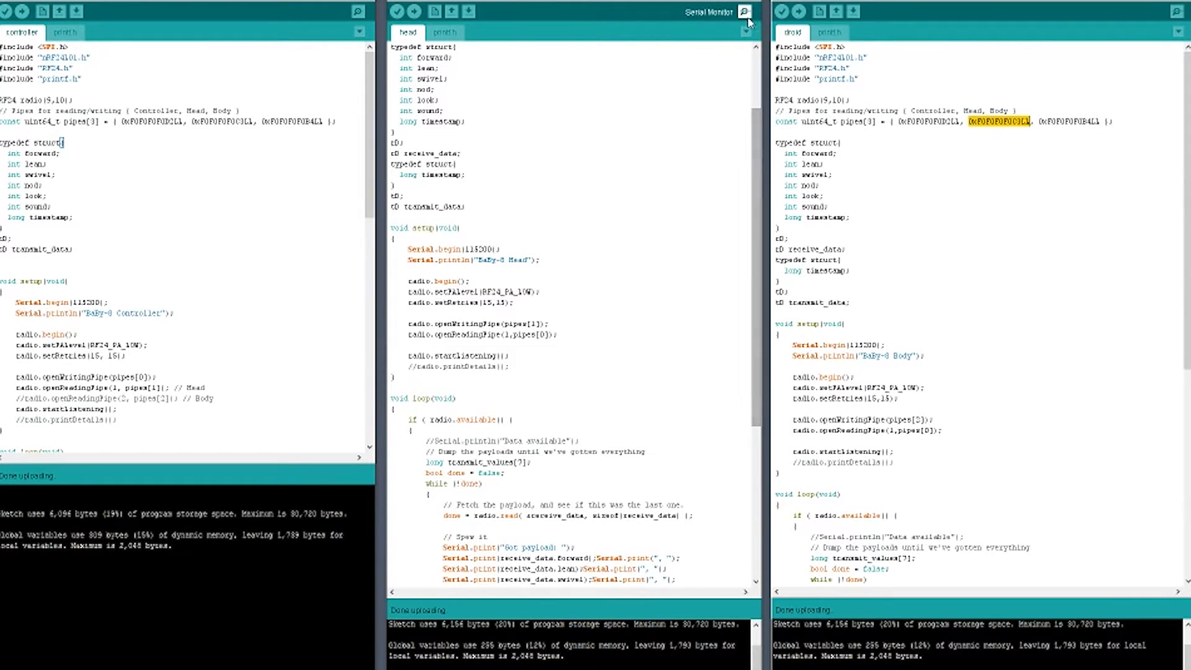
- Show the COM4 serial monitor with the body board restarting and receiving payloads
{"action": "left_click", "coordinate": [743, 11]}
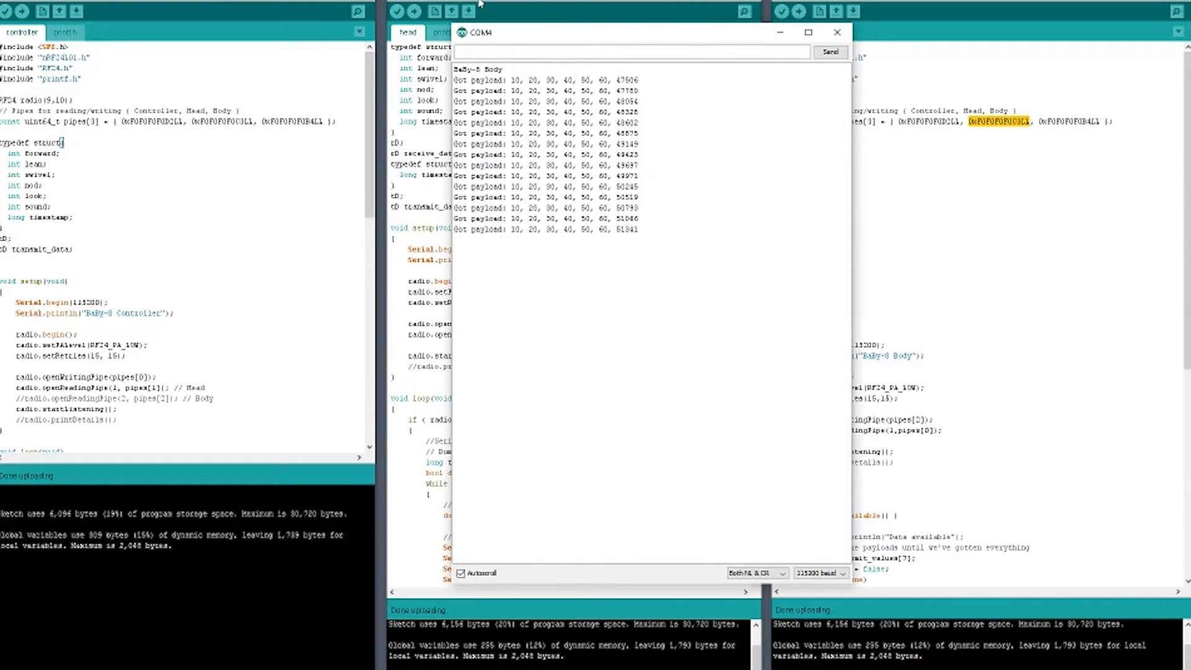
{"action": "left_click", "coordinate": [836, 33]}
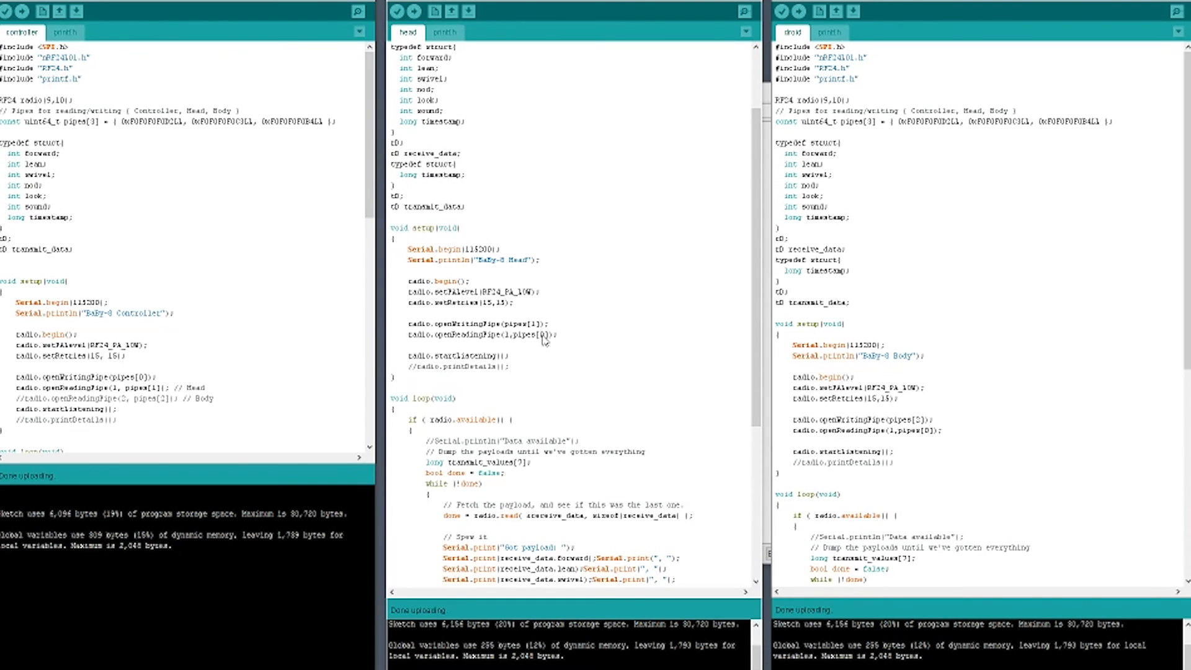
- Highlight the index in the head sketch's openWritingPipe(pipes[1])
{"action": "double_click", "coordinate": [466, 324]}
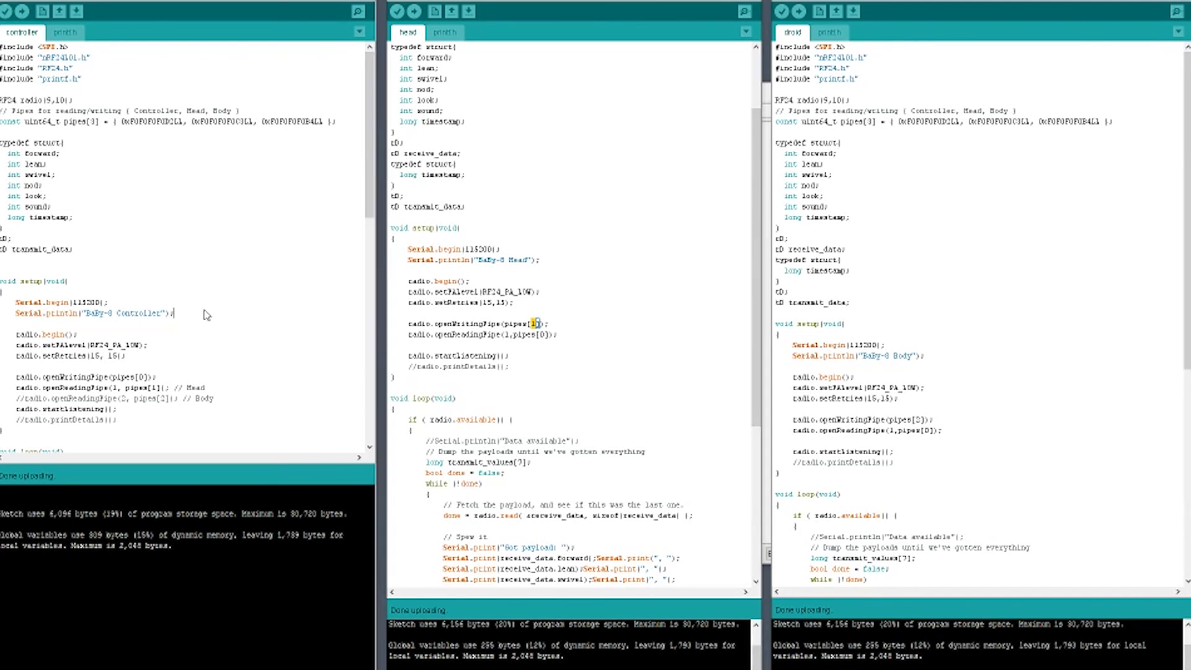
{"action": "mouse_move", "coordinate": [256, 309]}
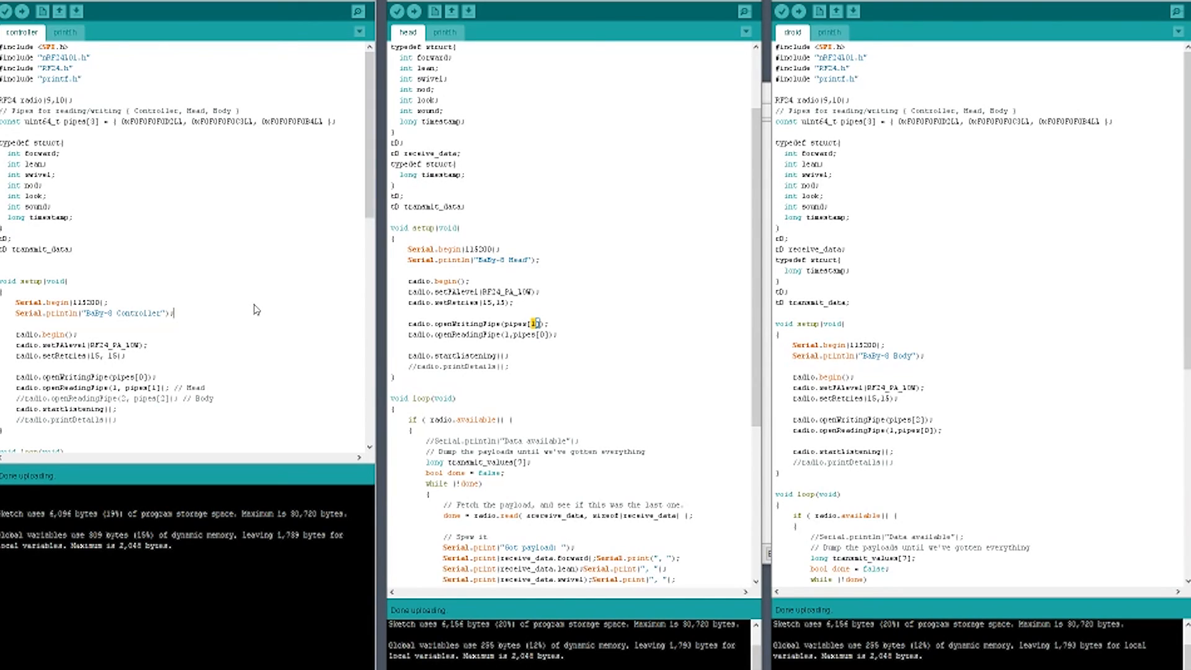